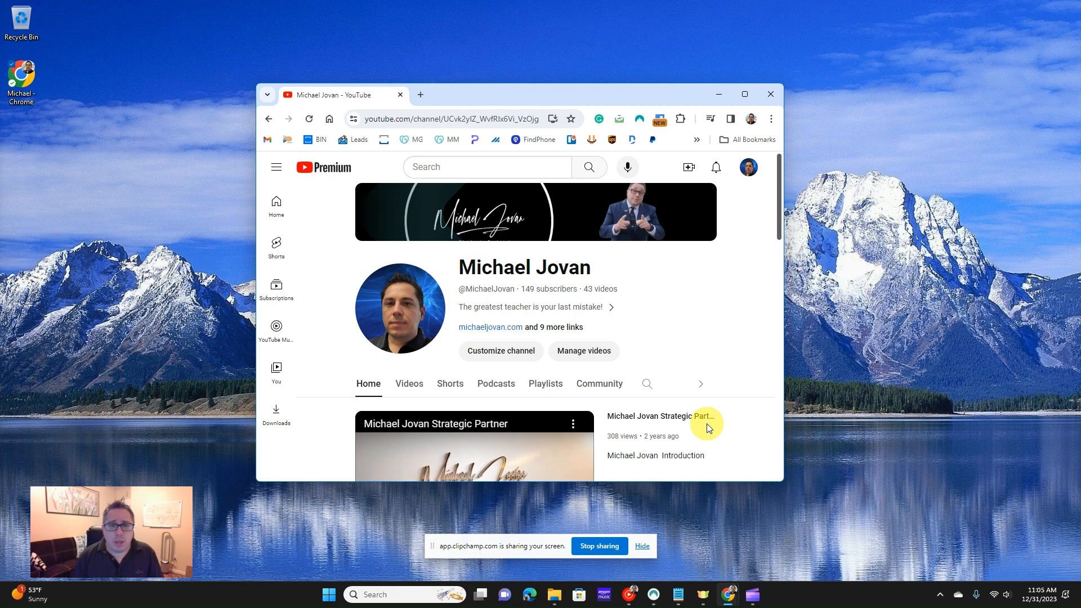
Step: Focus the Chrome window with the Michael Jovan YouTube channel and maximize it via Win+Up
{"action": "left_click", "coordinate": [744, 94]}
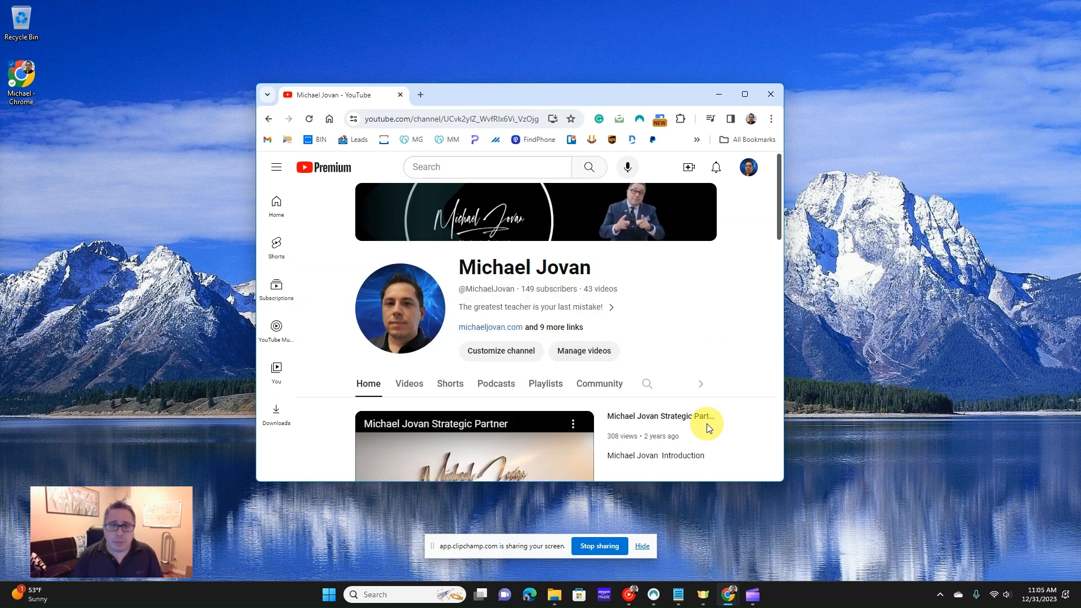
{"action": "left_click", "coordinate": [744, 94]}
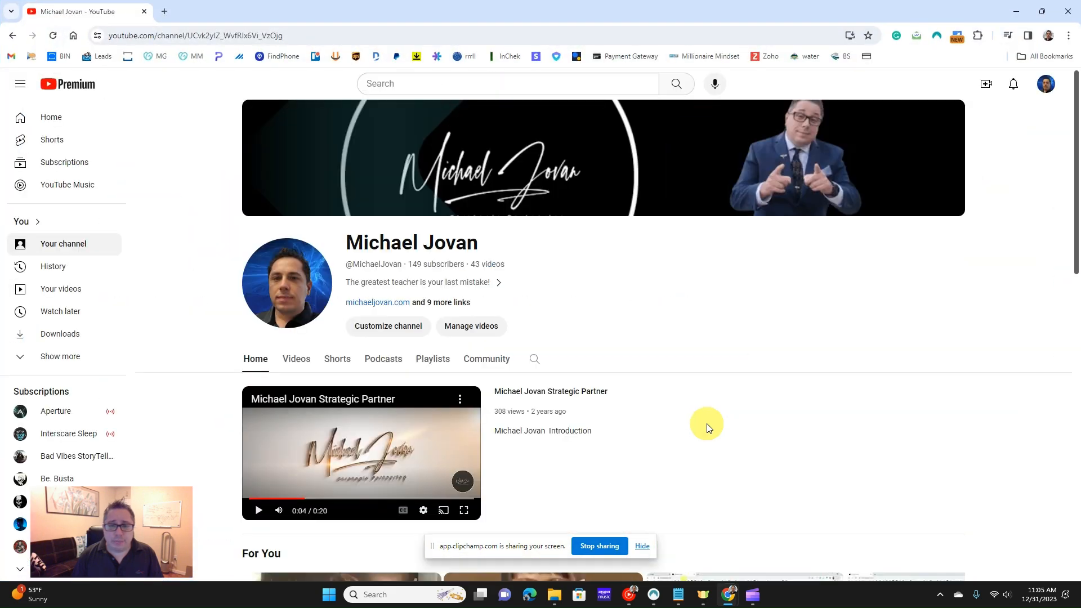